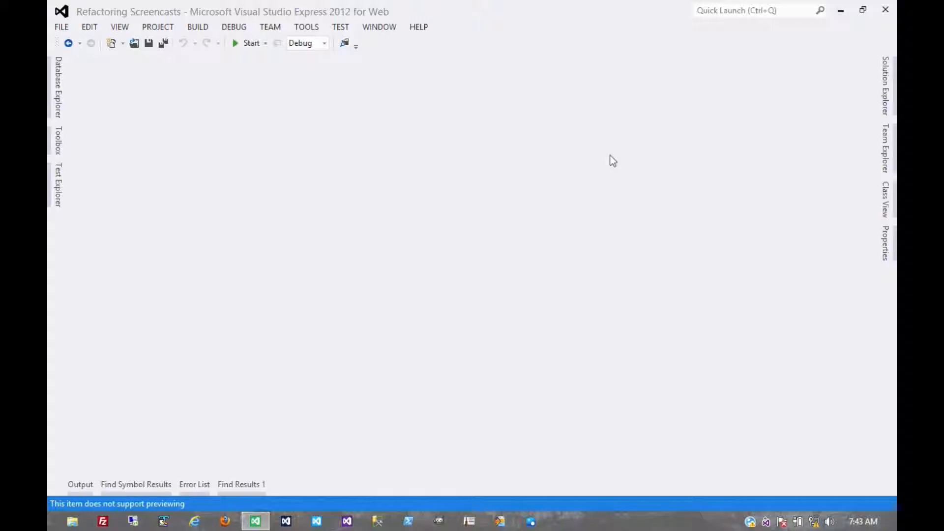
pyautogui.moveTo(860, 86)
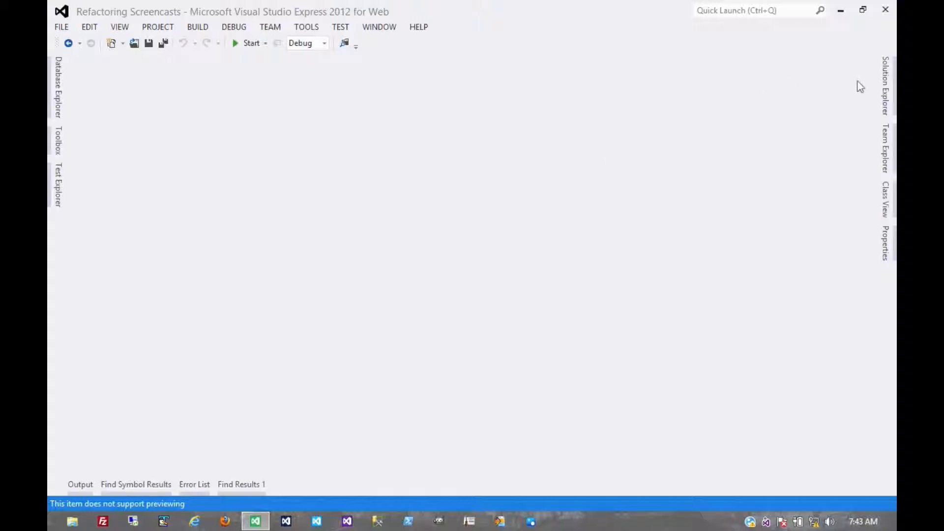
# - Open Solution Explorer to show the Decompose Conditional folder and Simple Example.cs
pyautogui.click(885, 84)
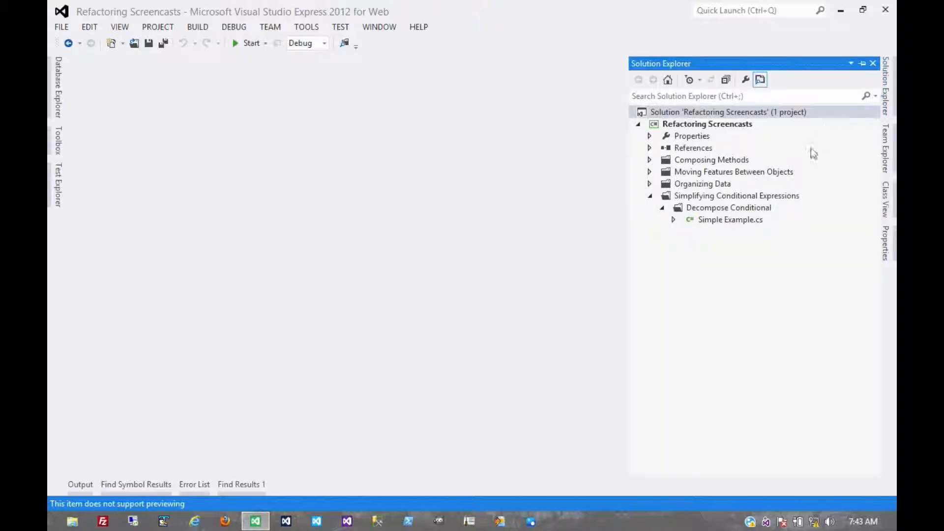
# - Open Simple Example.cs to view the Example() summer/winter charge conditional
pyautogui.doubleClick(729, 220)
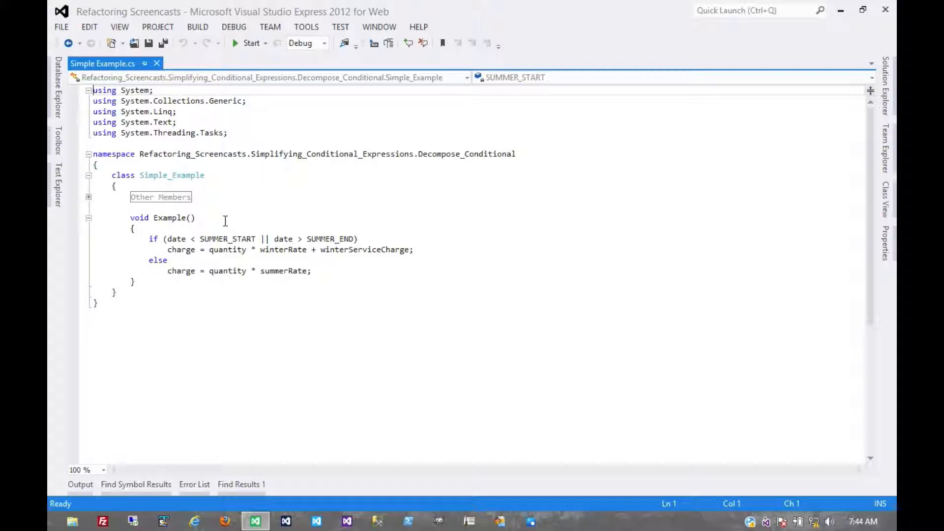
pyautogui.moveTo(175, 239)
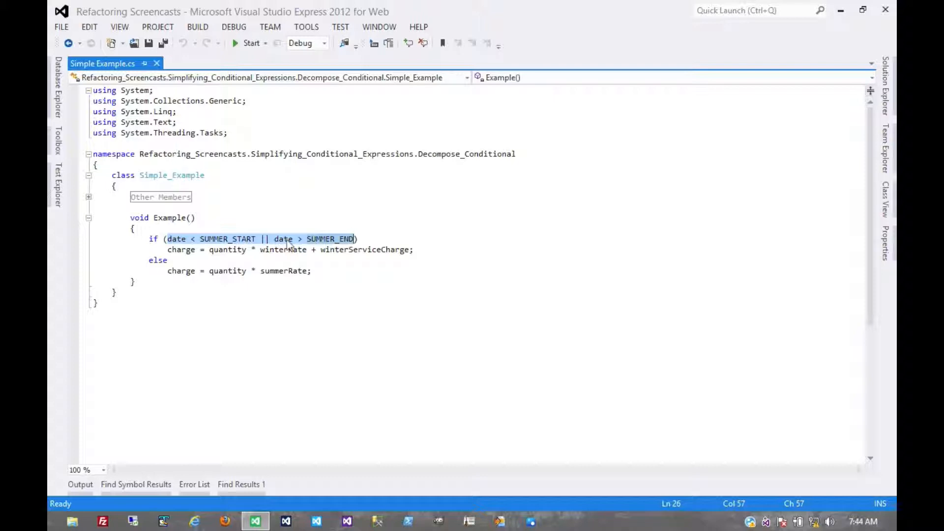
# - Extract the date condition into a private bool method named IsNotSummer
pyautogui.rightClick(289, 238)
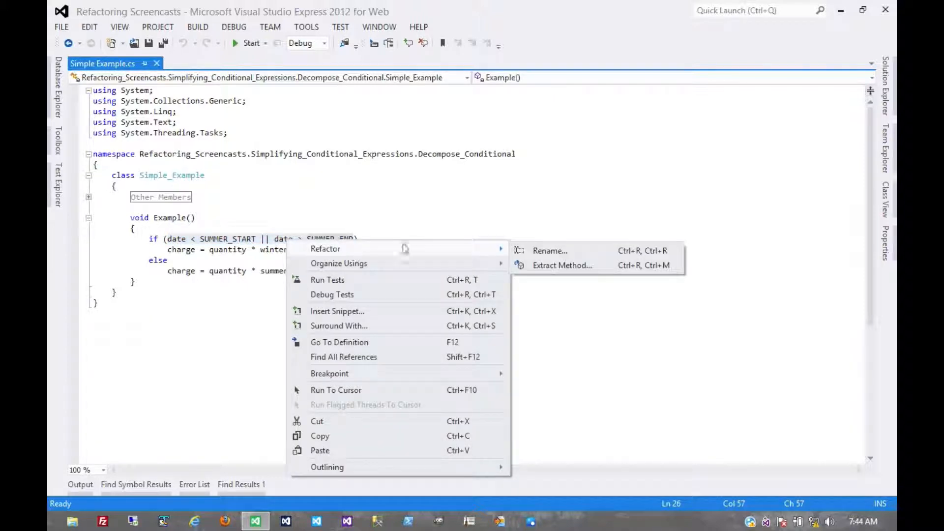
pyautogui.click(561, 265)
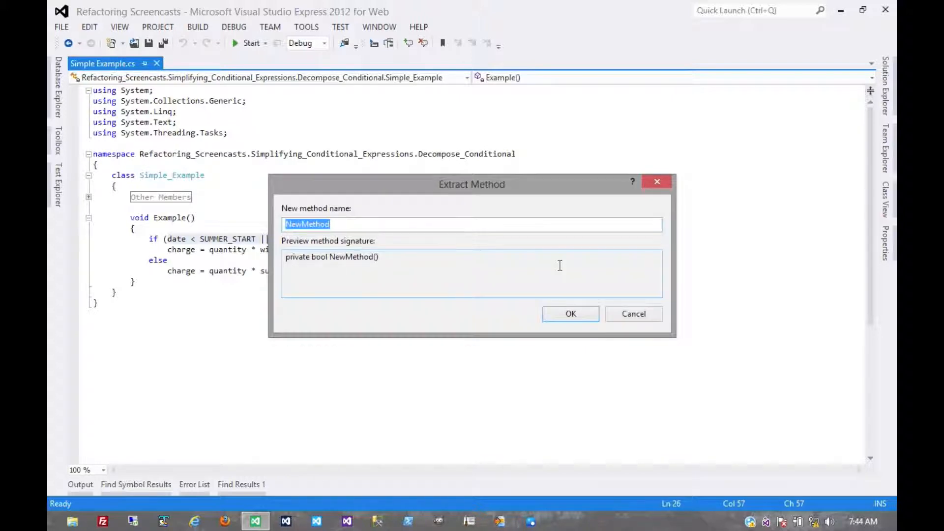
pyautogui.write('l')
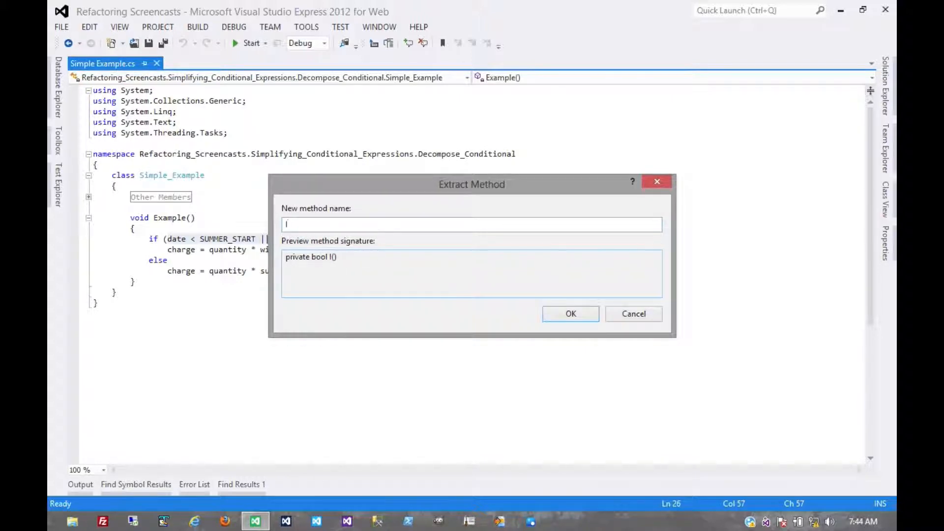
pyautogui.write('IsNotSummer')
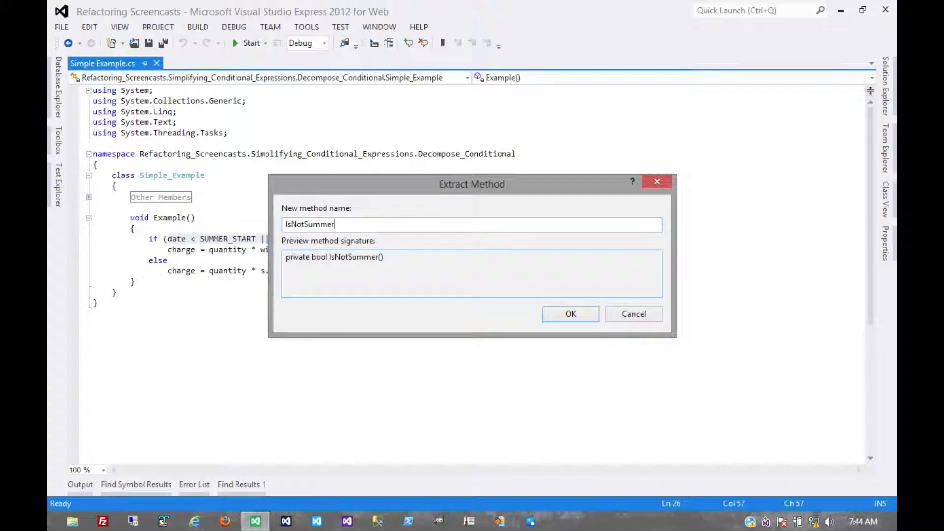
pyautogui.click(570, 314)
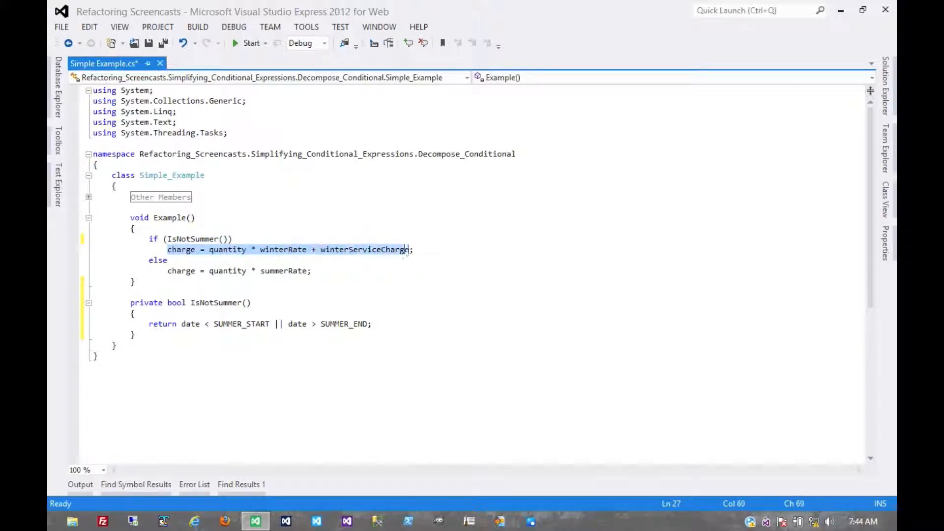
pyautogui.click(199, 238)
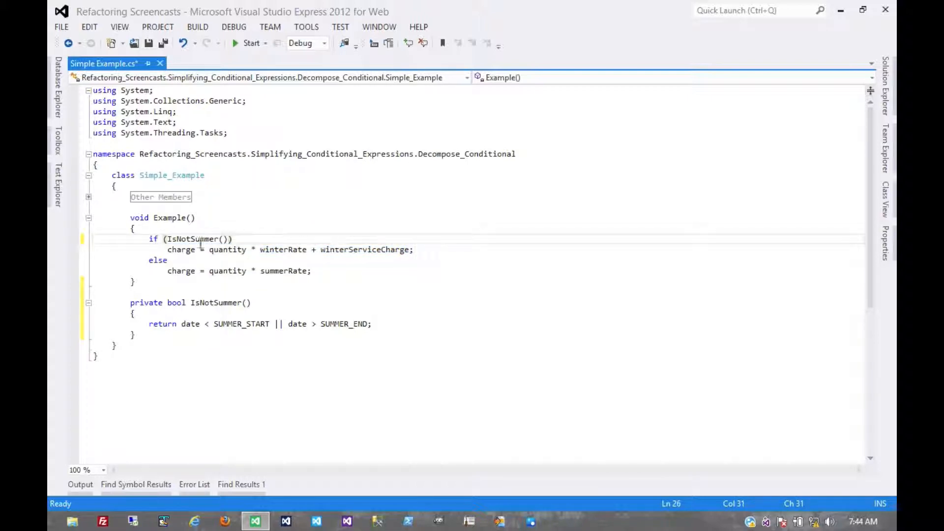
pyautogui.moveTo(228, 249)
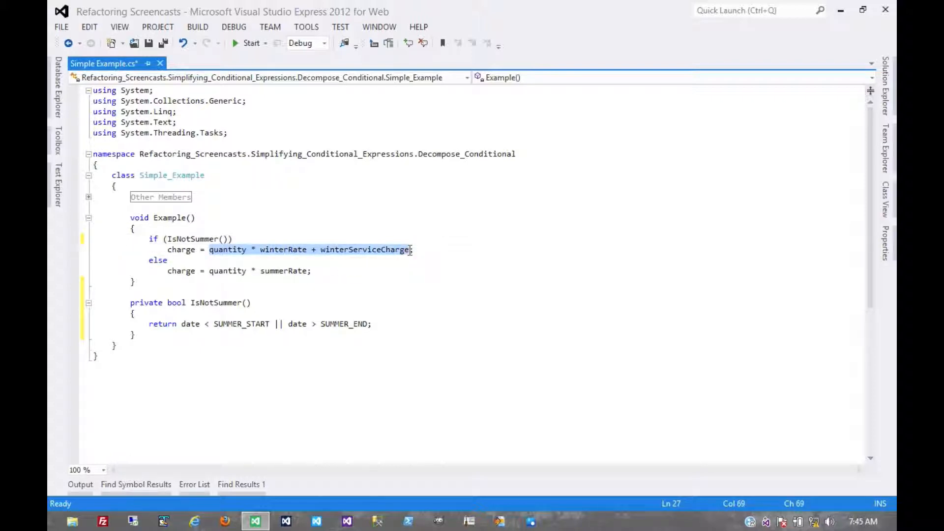
pyautogui.moveTo(361, 252)
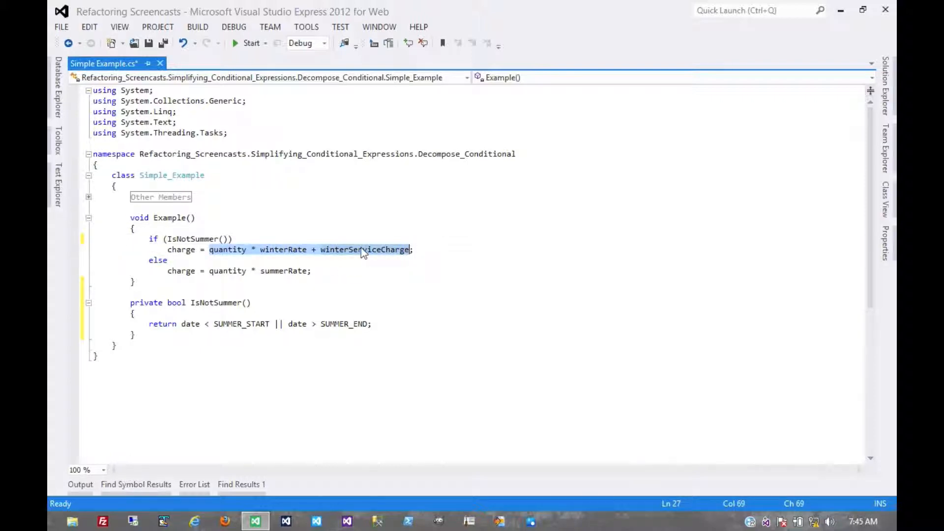
# - Extract the winter charge expression into a method named CalculateWinterRate
pyautogui.rightClick(361, 249)
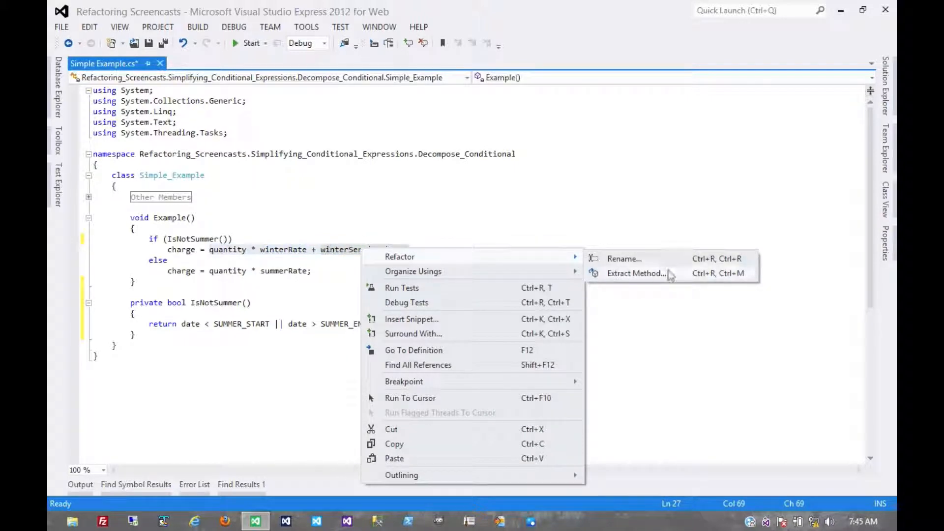
pyautogui.moveTo(635, 273)
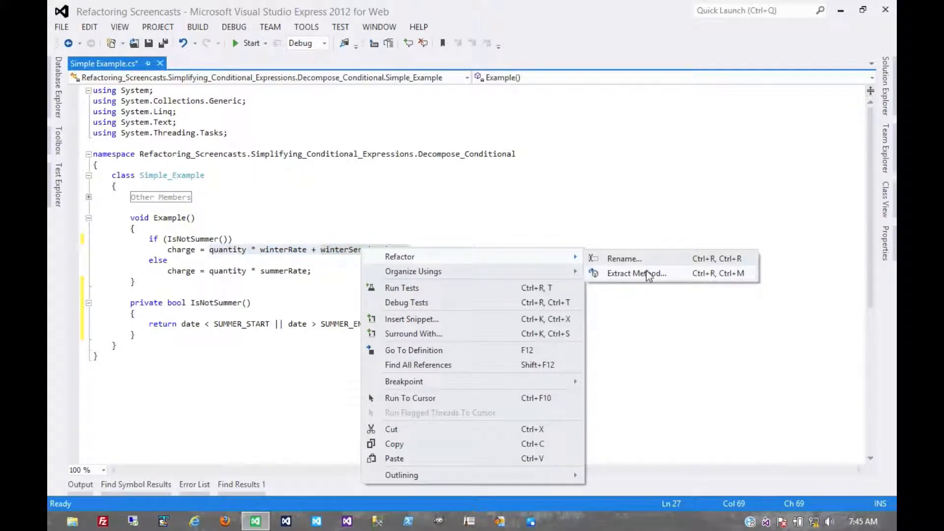
pyautogui.click(636, 273)
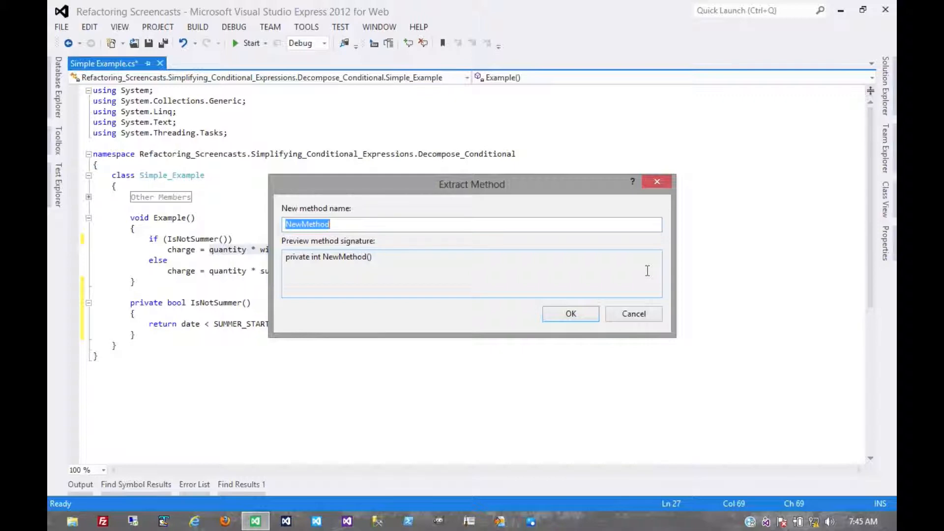
pyautogui.write('CalculateWint')
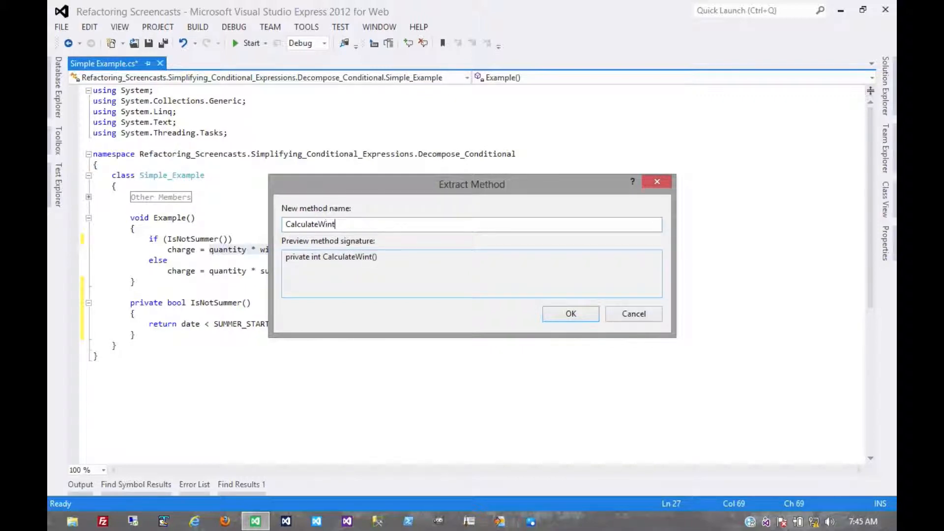
pyautogui.write('erRate')
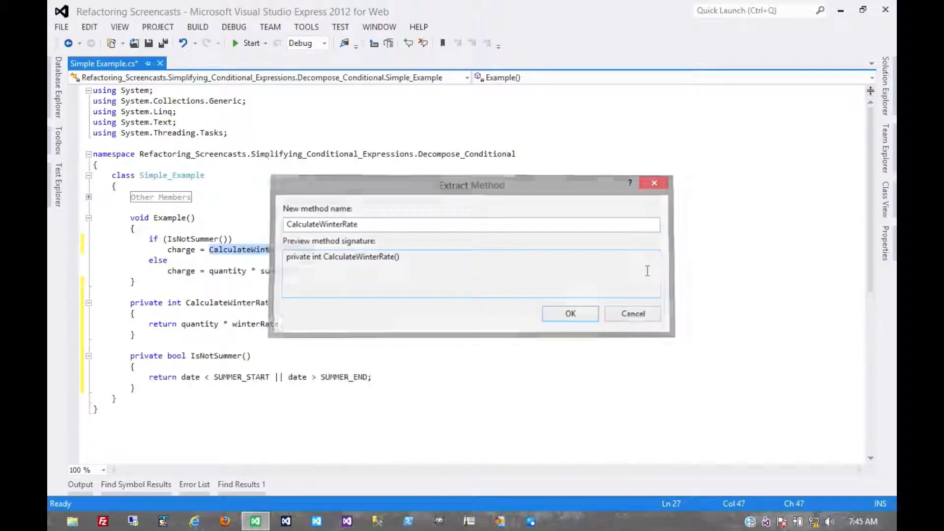
pyautogui.click(569, 314)
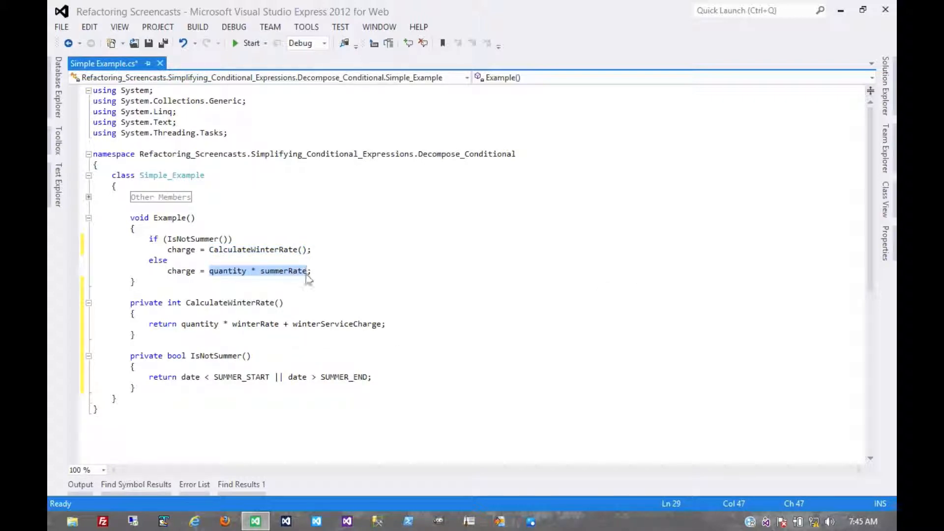
# - Extract quantity * summerRate into a method named CalculateSummerRate
pyautogui.rightClick(284, 270)
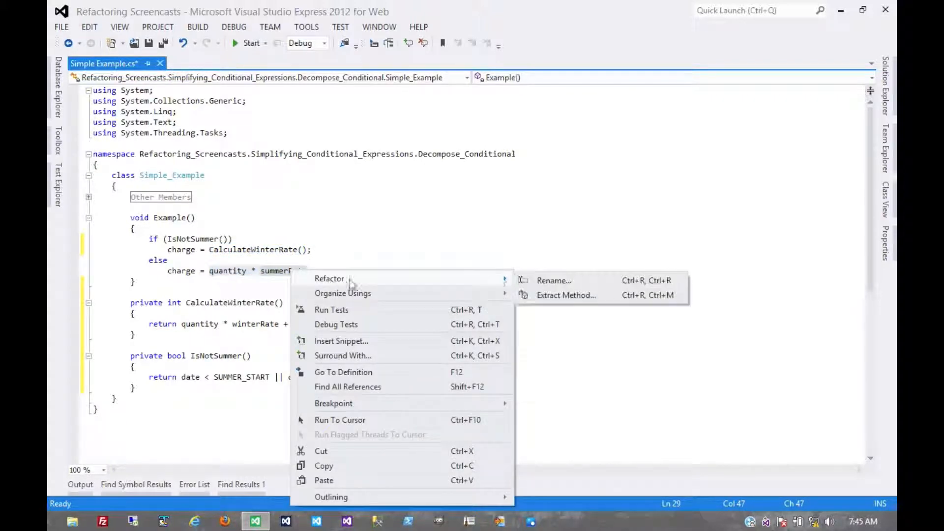
pyautogui.click(566, 295)
pyautogui.write('CalculateSummerRa')
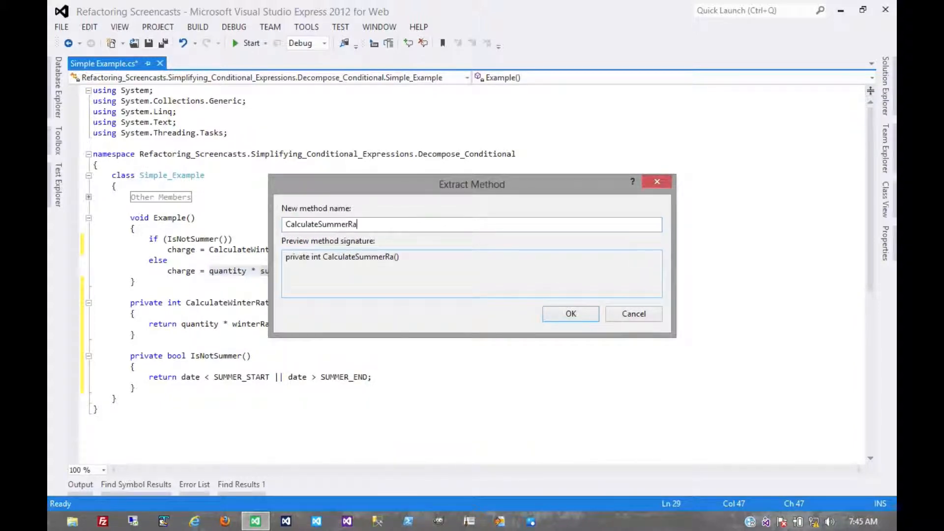
pyautogui.click(571, 314)
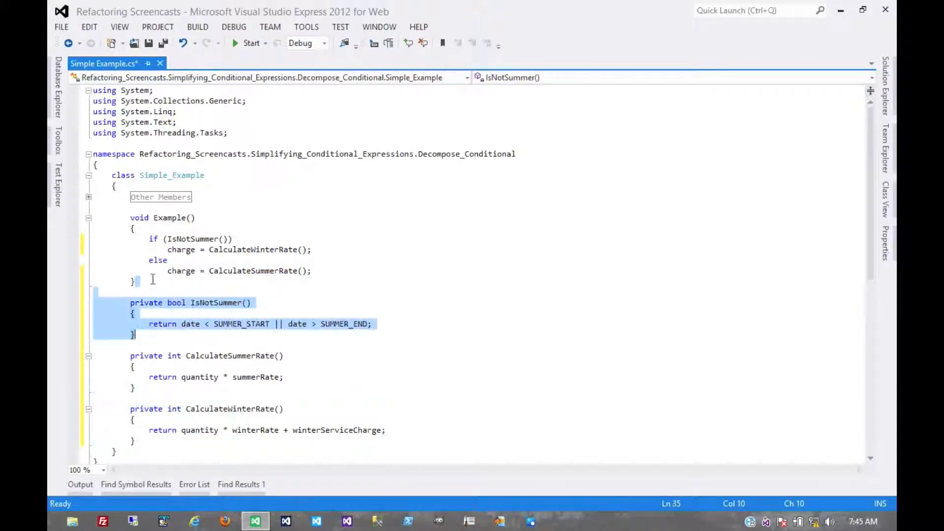
# - Reorder the helper methods: IsNotSummer, CalculateWinterRate, then CalculateSummerRate
pyautogui.click(148, 430)
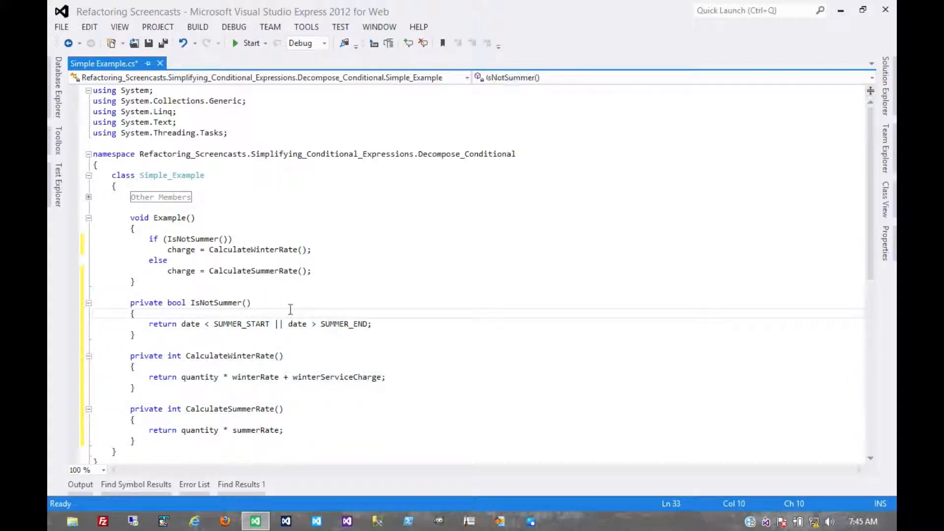
pyautogui.moveTo(378, 239)
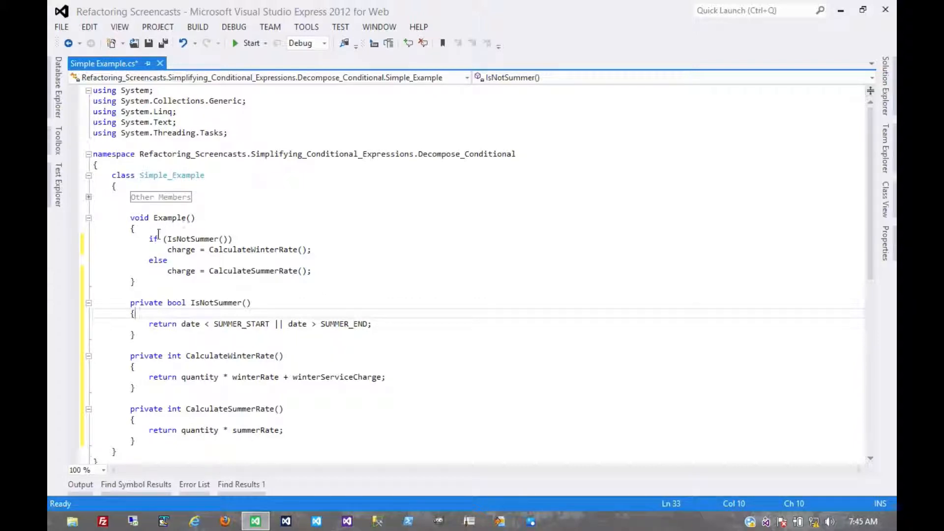
pyautogui.moveTo(233, 216)
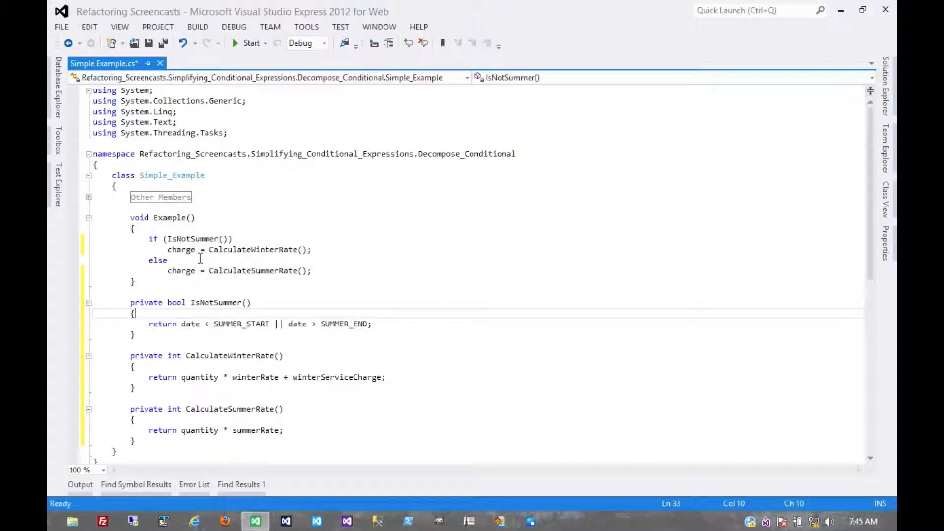
pyautogui.moveTo(260, 249)
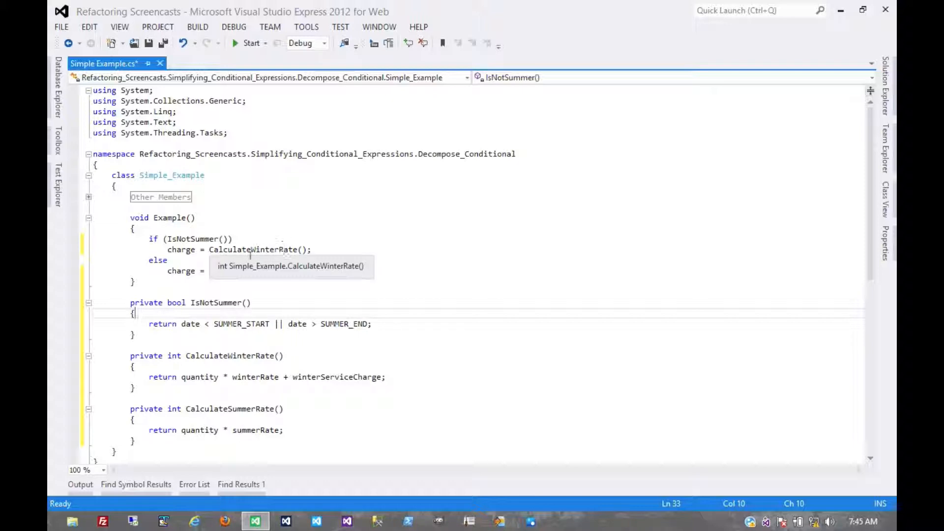
pyautogui.write('CalculateSummerRate();')
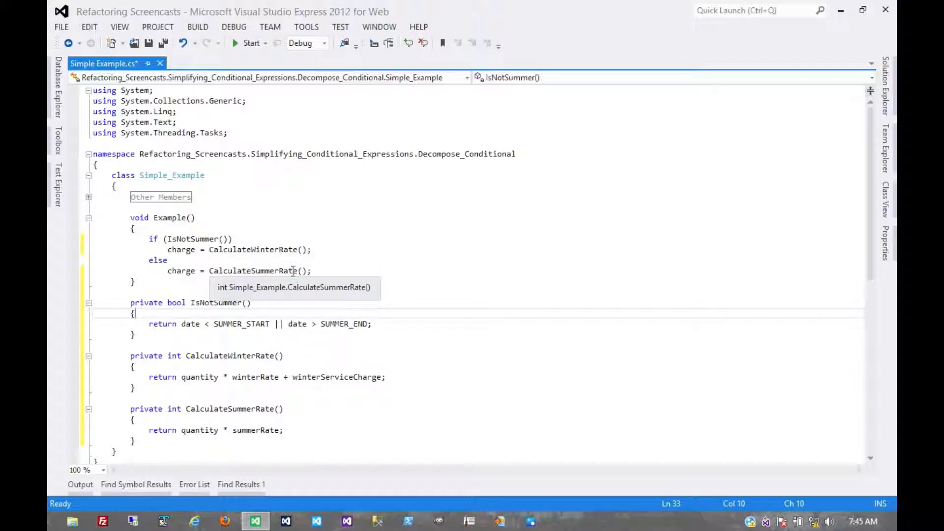
pyautogui.moveTo(311, 288)
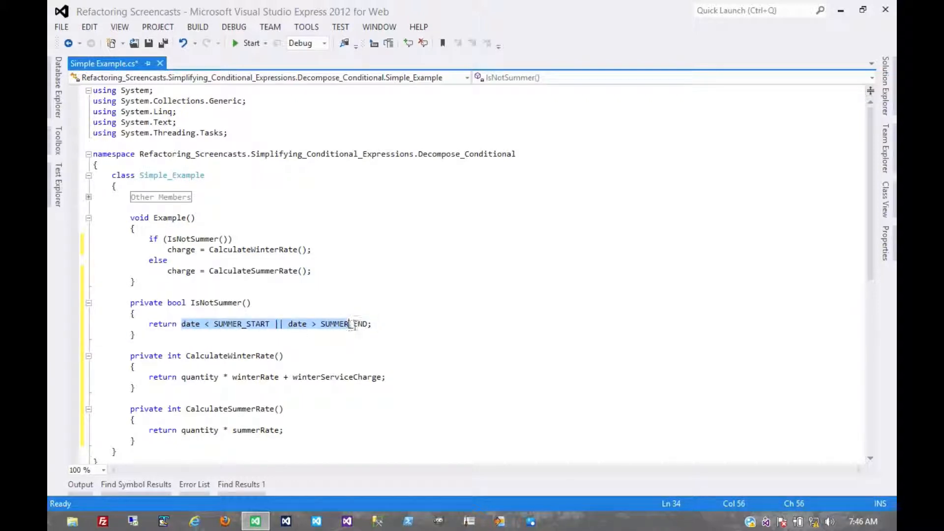
pyautogui.click(376, 302)
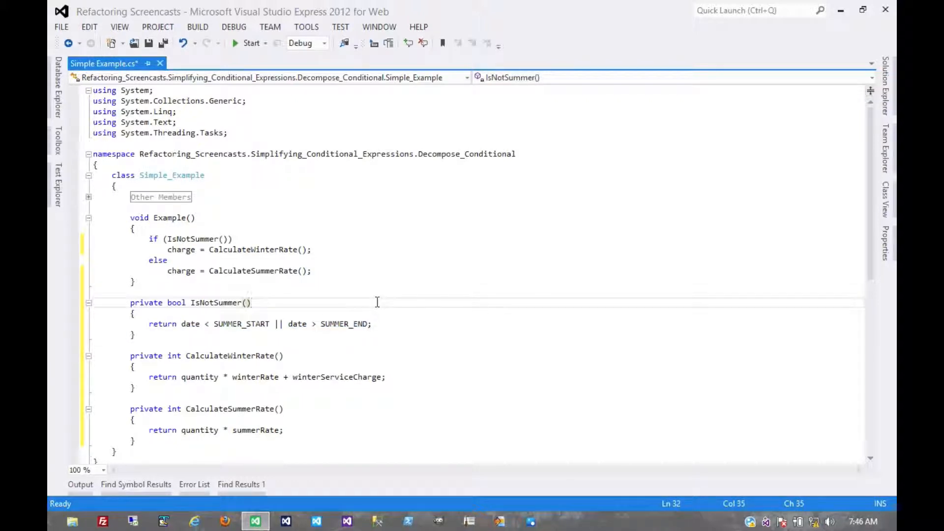